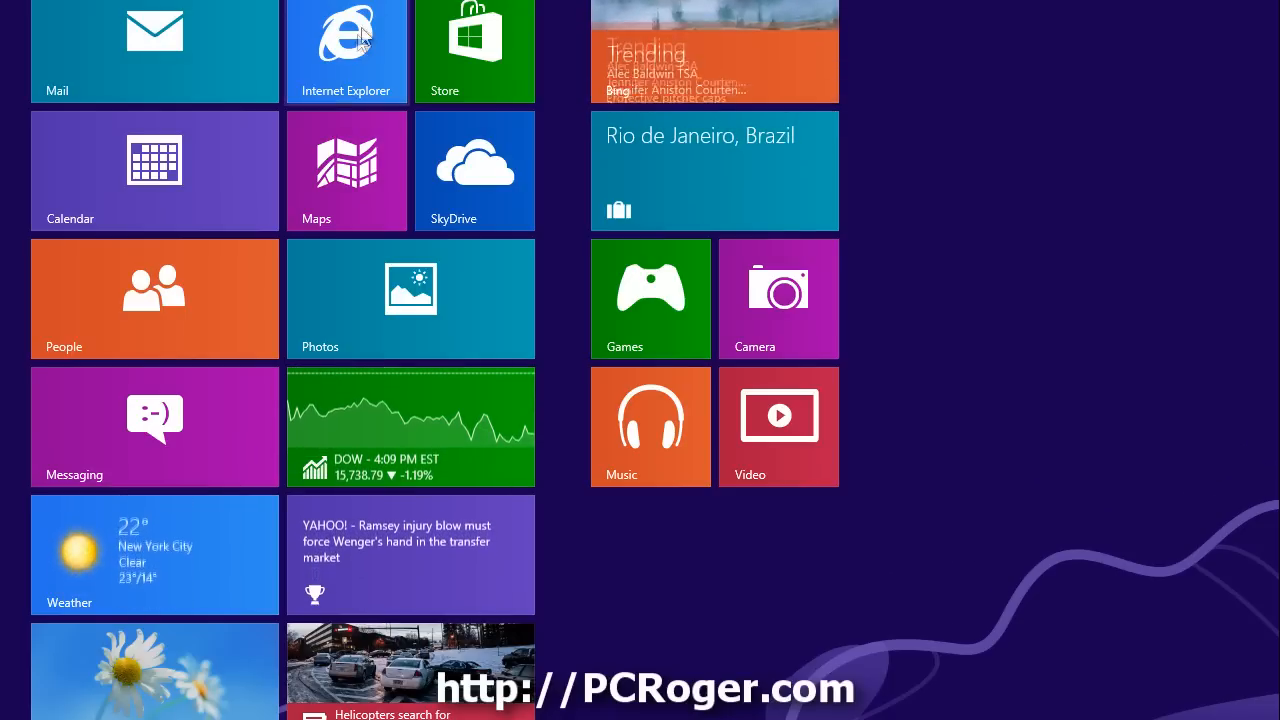
Launch Internet Explorer from its Start screen tile onto the desktop.
{"action": "left_click", "coordinate": [346, 35]}
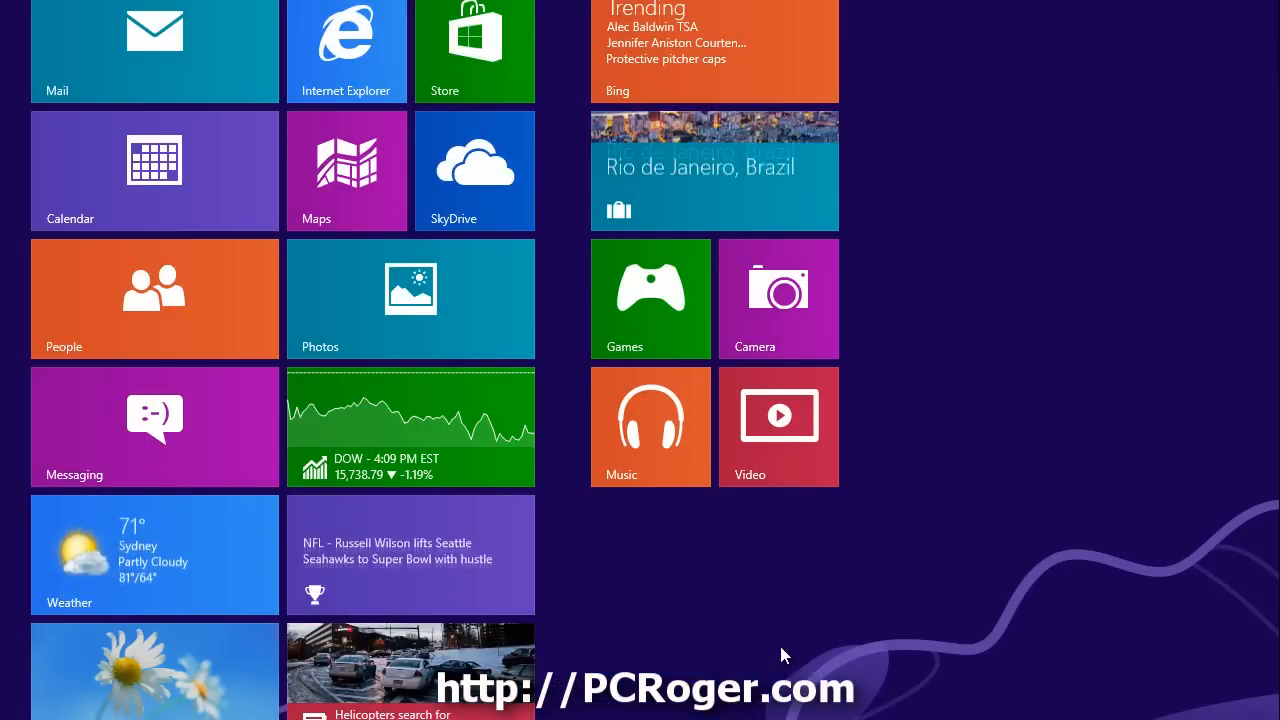
{"action": "left_click", "coordinate": [346, 40]}
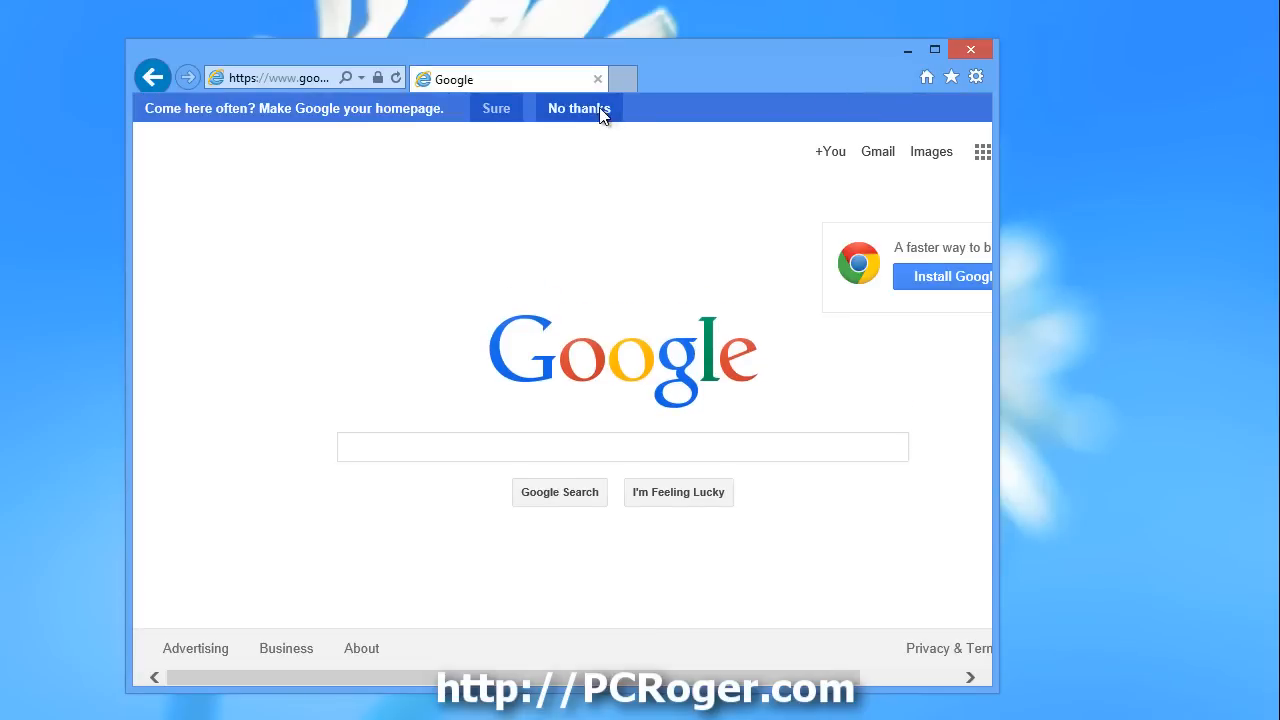
Decline Google's make-it-your-homepage offer and select the current address bar text.
{"action": "left_click", "coordinate": [578, 108]}
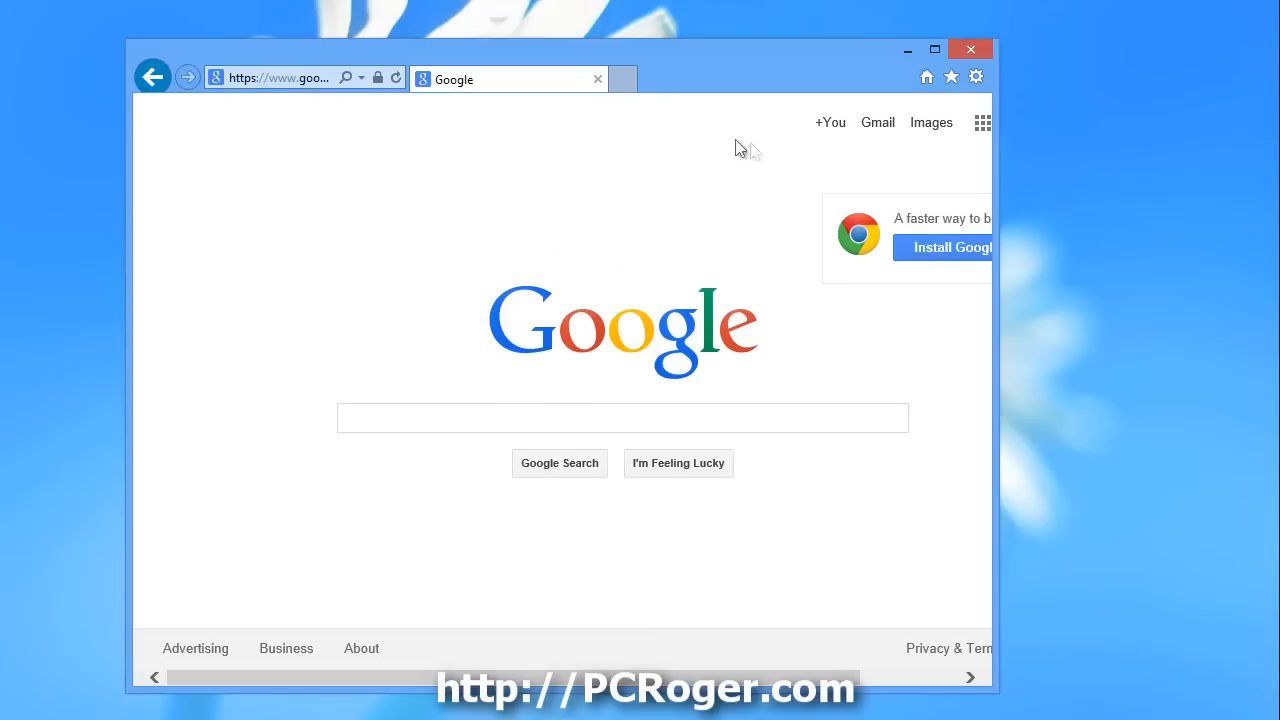
{"action": "mouse_move", "coordinate": [763, 157]}
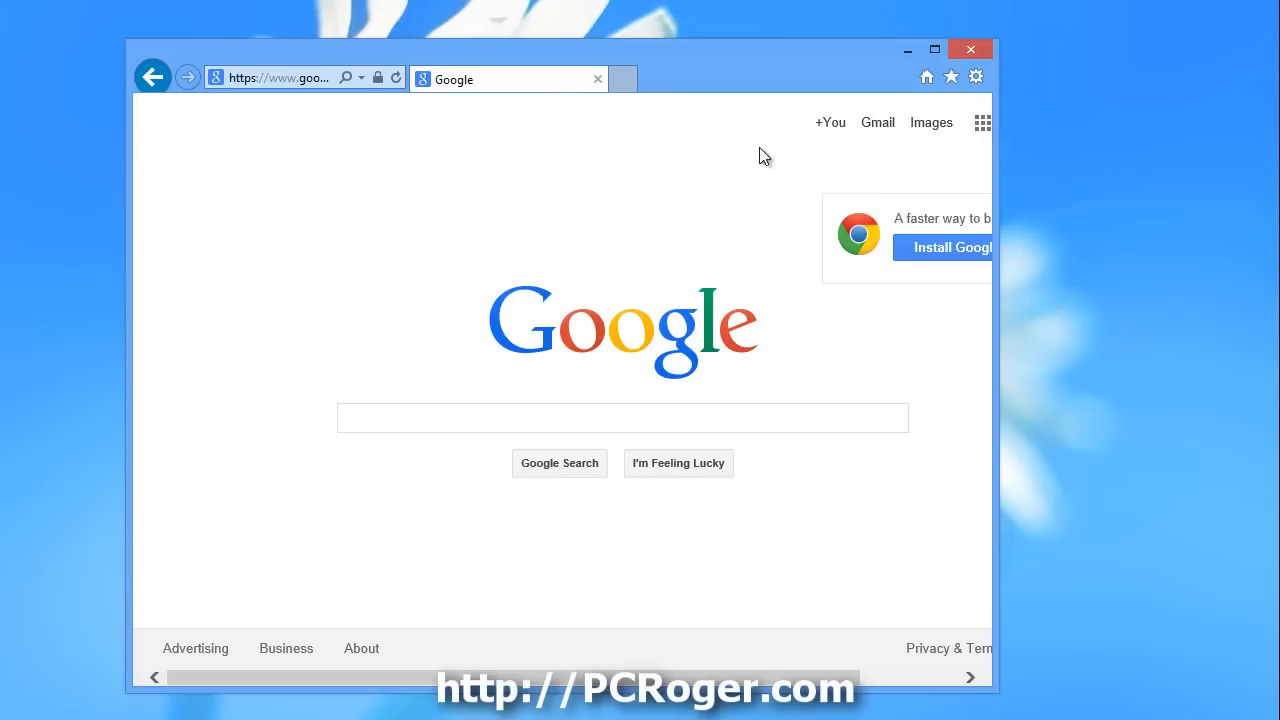
{"action": "mouse_move", "coordinate": [1012, 312]}
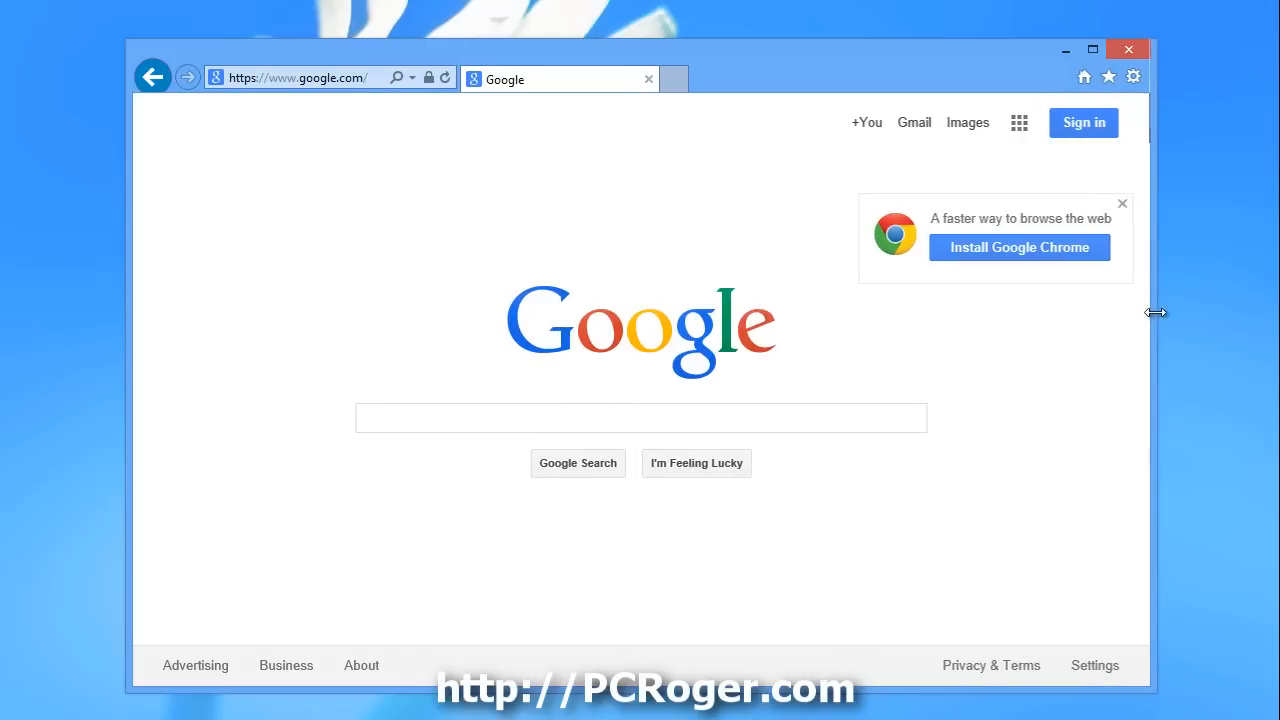
{"action": "mouse_move", "coordinate": [498, 350]}
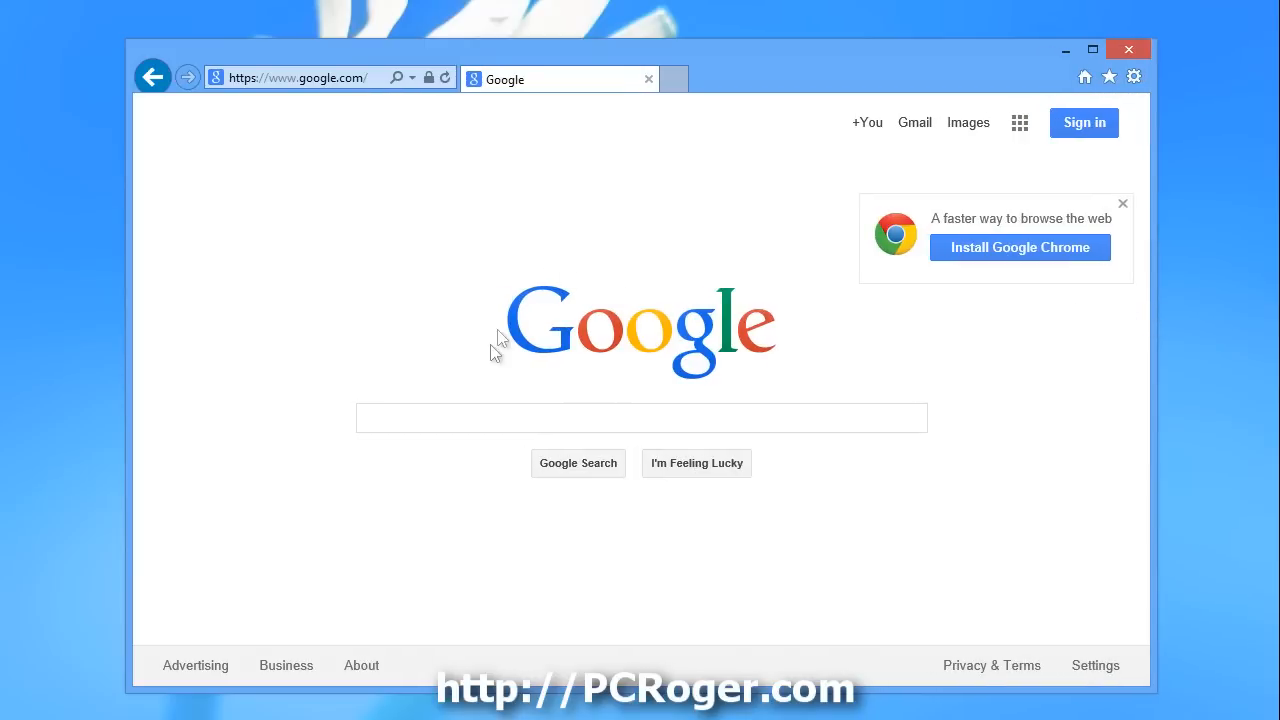
{"action": "left_click", "coordinate": [300, 78]}
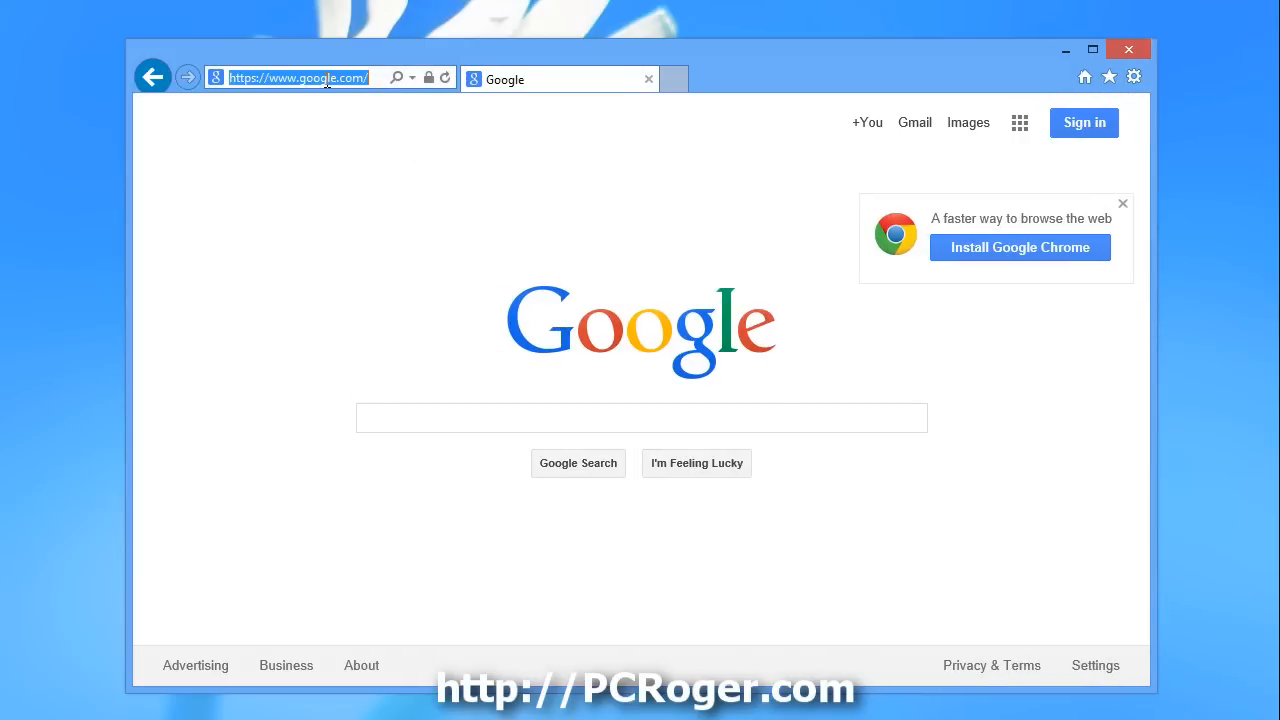
Download ClassicShellSetup_4_0_4.exe from classicshell.net, save it to the Desktop, and run it.
{"action": "type", "text": "classicshell.net/"}
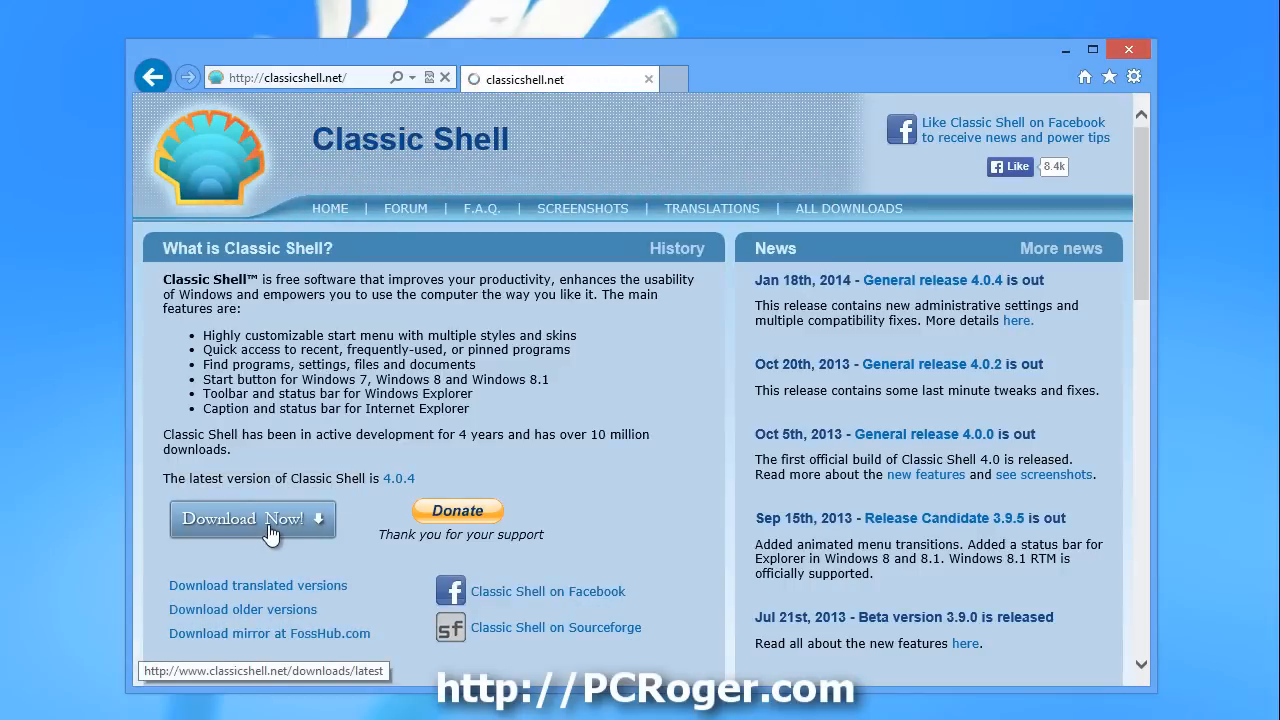
{"action": "left_click", "coordinate": [253, 518]}
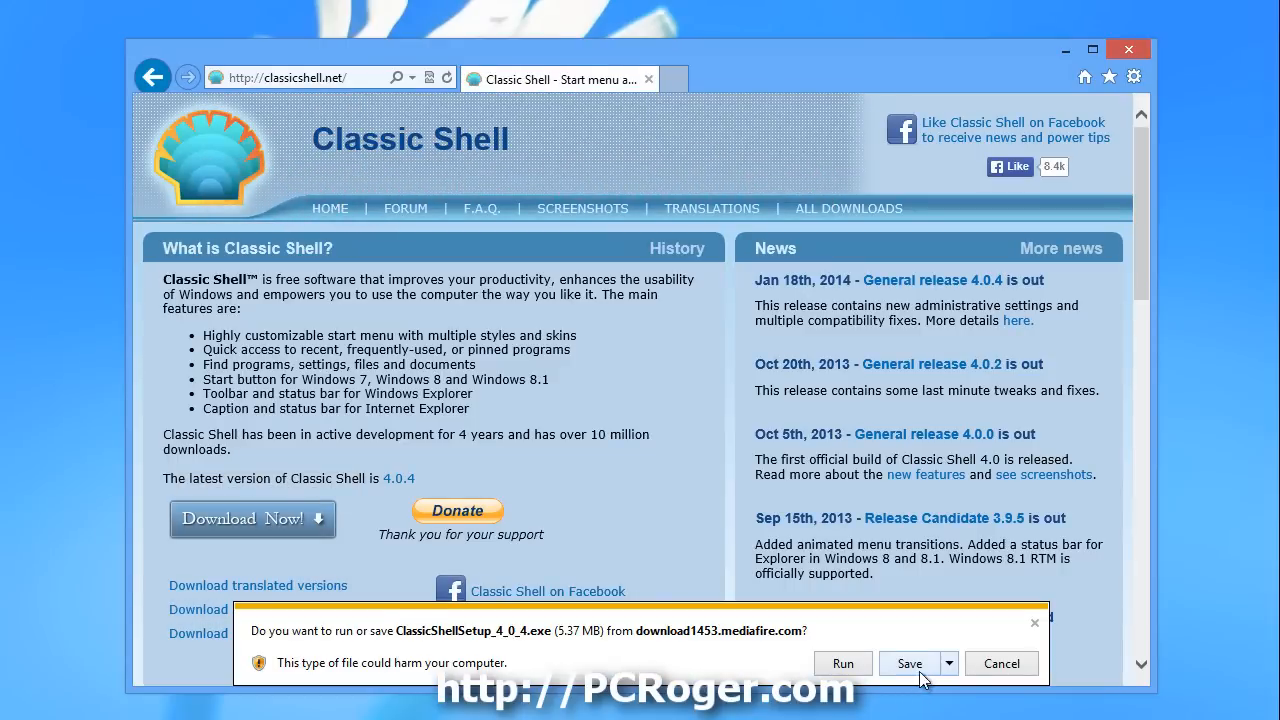
{"action": "left_click", "coordinate": [948, 663]}
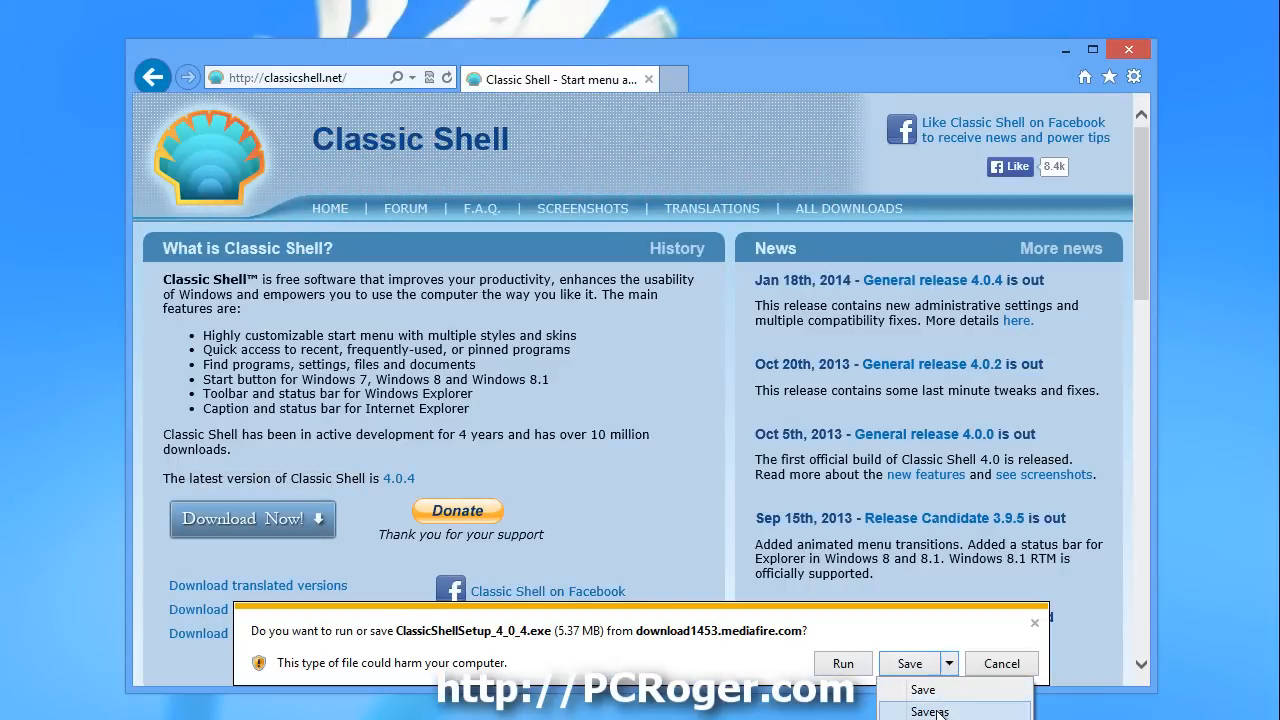
{"action": "left_click", "coordinate": [929, 711]}
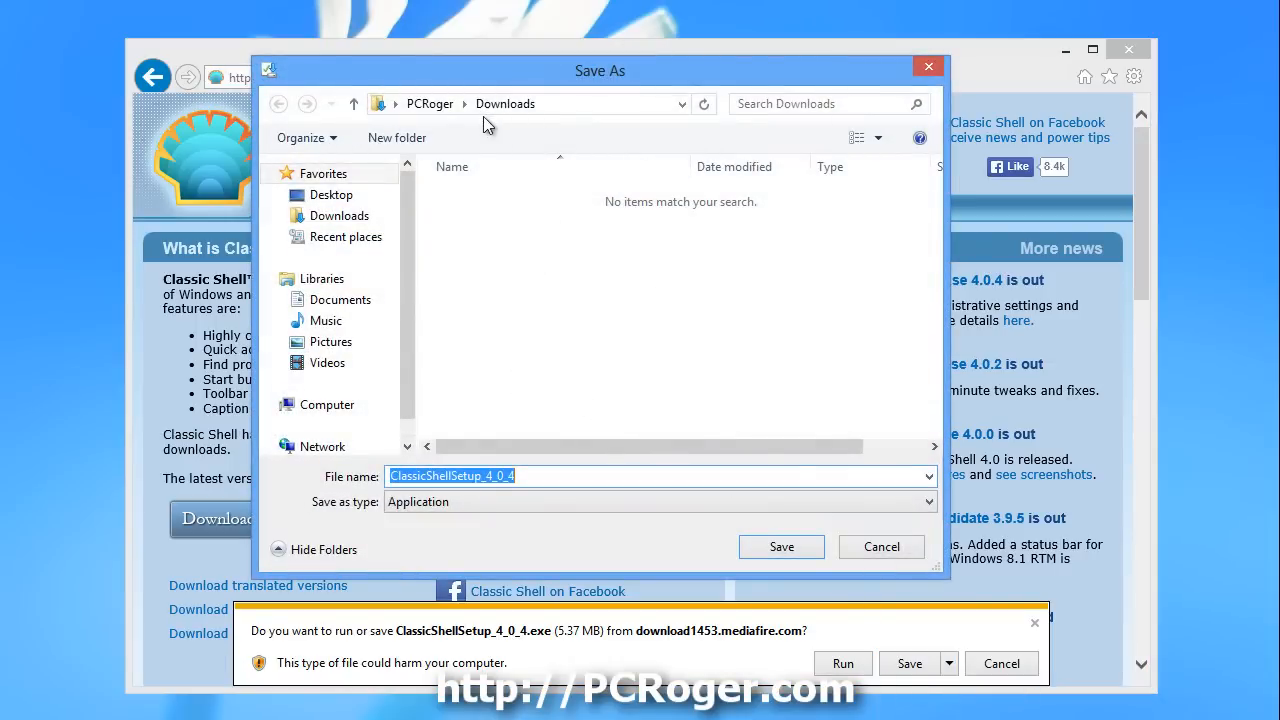
{"action": "left_click", "coordinate": [331, 194]}
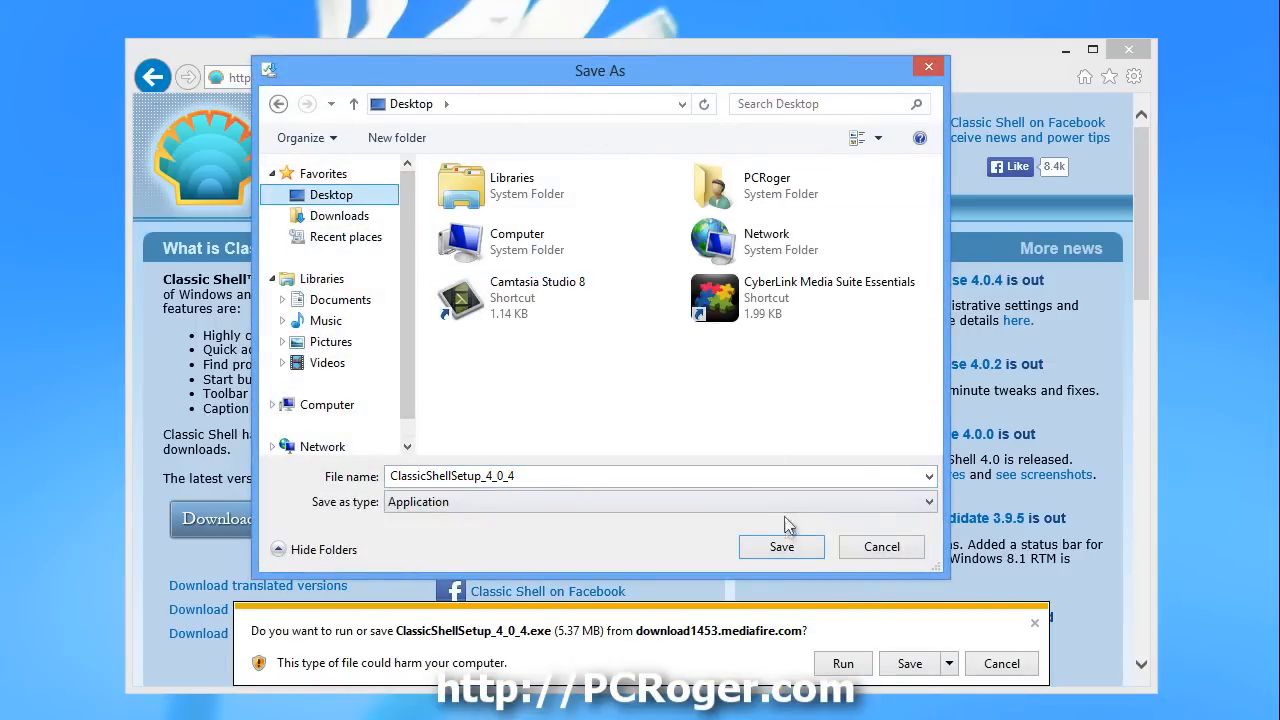
{"action": "left_click", "coordinate": [781, 546]}
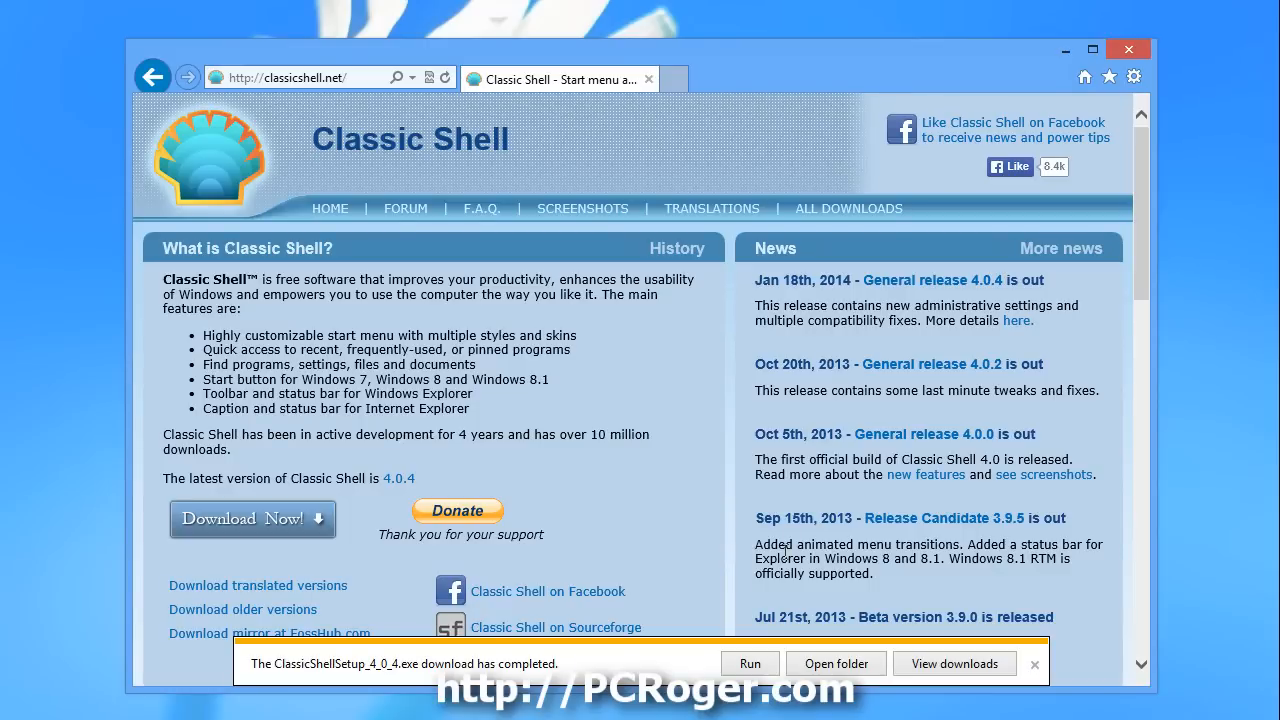
{"action": "left_click", "coordinate": [749, 663]}
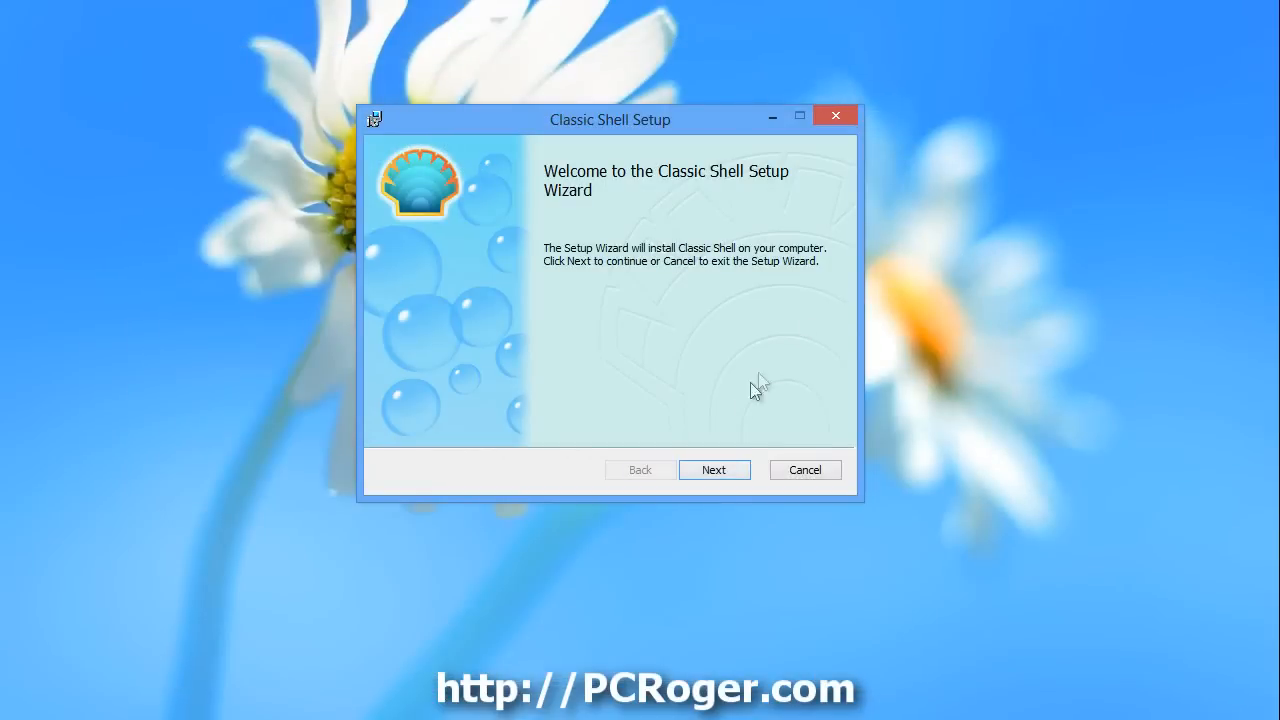
Accept the Classic Shell license terms and install with the default Custom Setup features.
{"action": "left_click", "coordinate": [714, 469]}
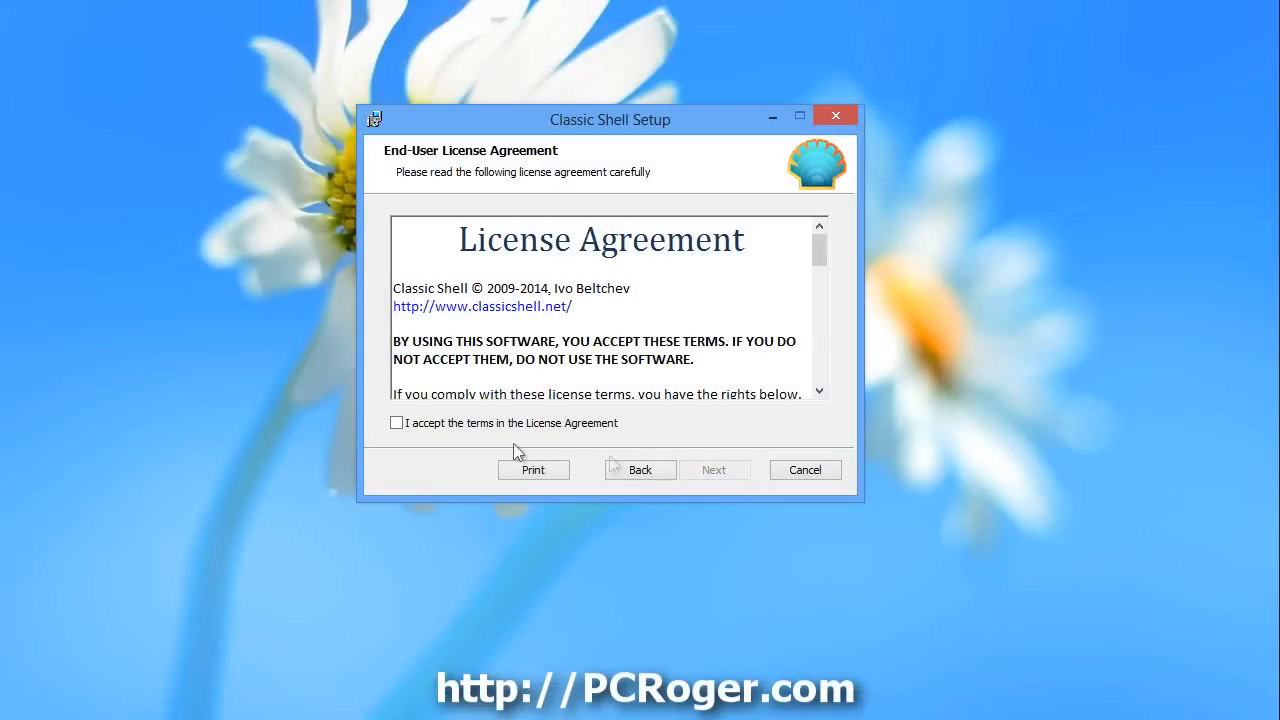
{"action": "left_click", "coordinate": [396, 422]}
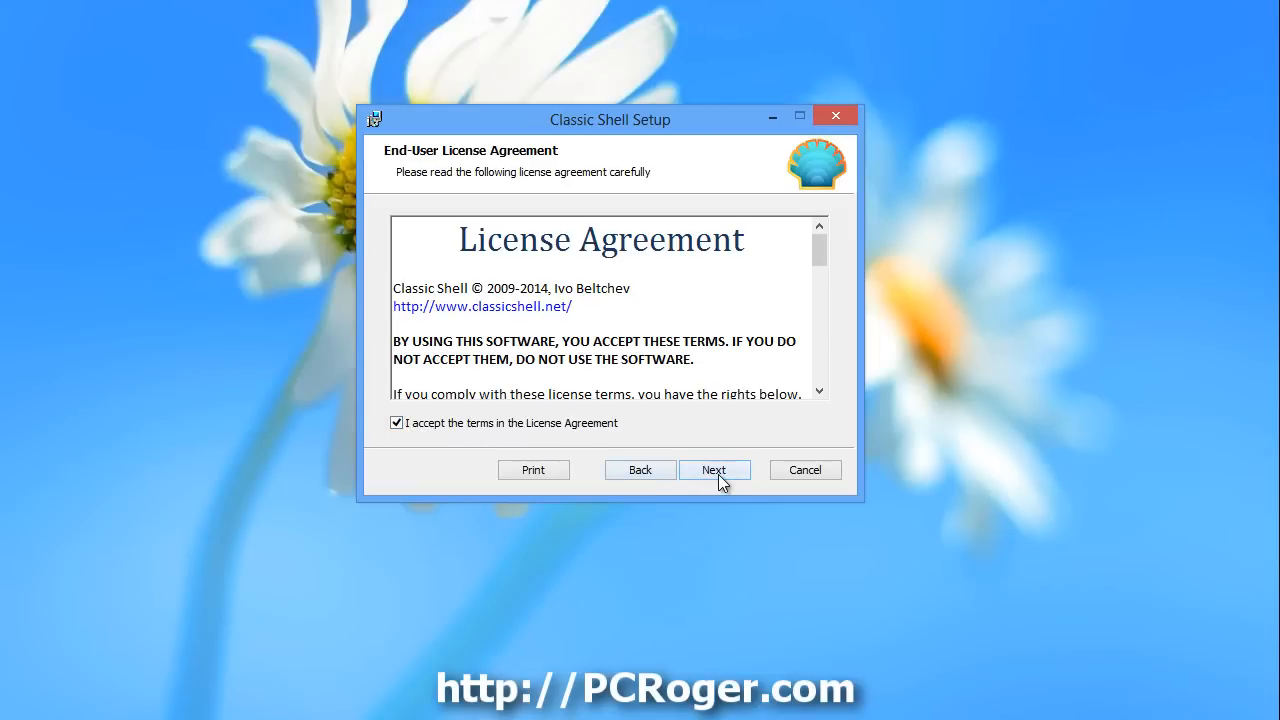
{"action": "left_click", "coordinate": [714, 470]}
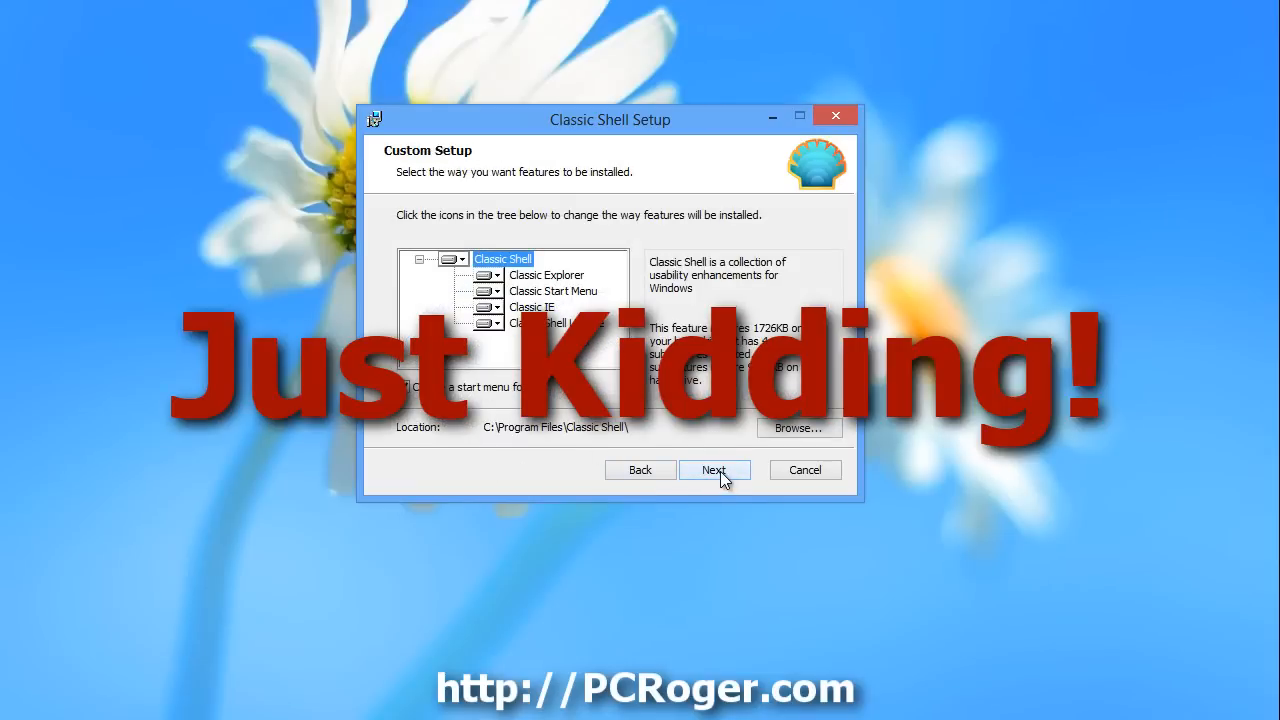
{"action": "left_click", "coordinate": [714, 470]}
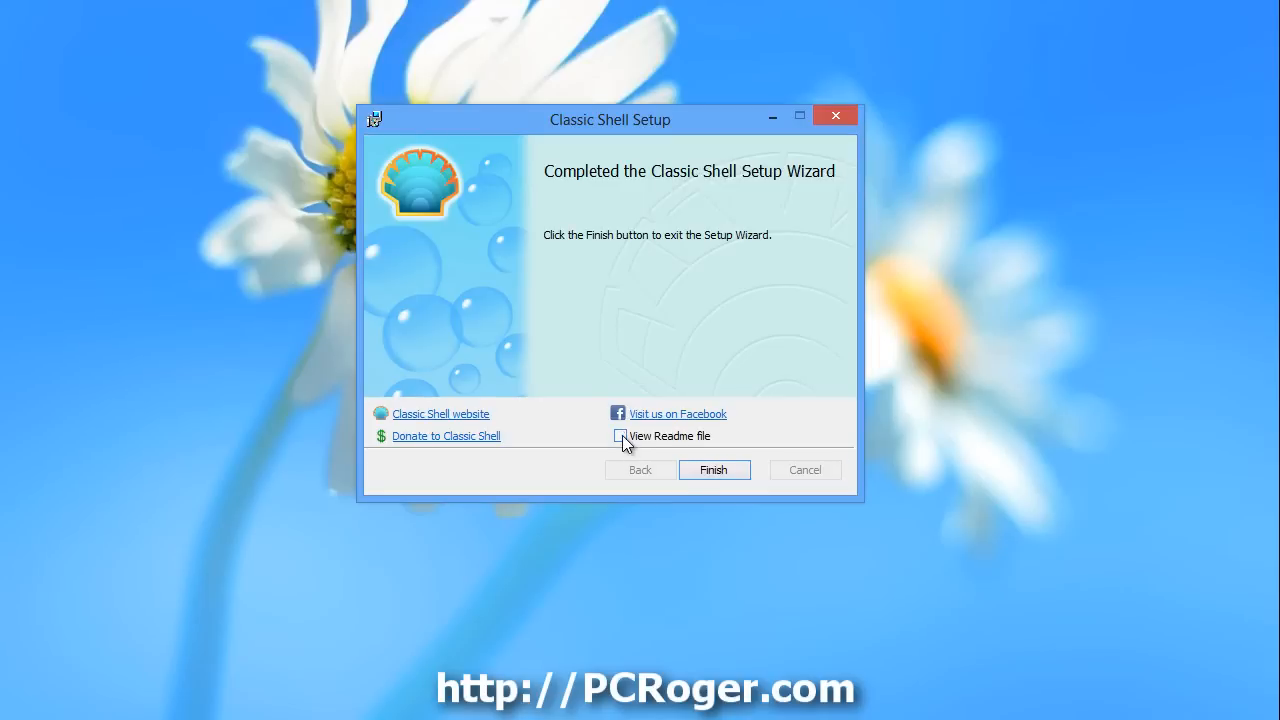
Finish setup, then keep Windows 7 style with the Aero Start button and apply.
{"action": "left_click", "coordinate": [714, 470]}
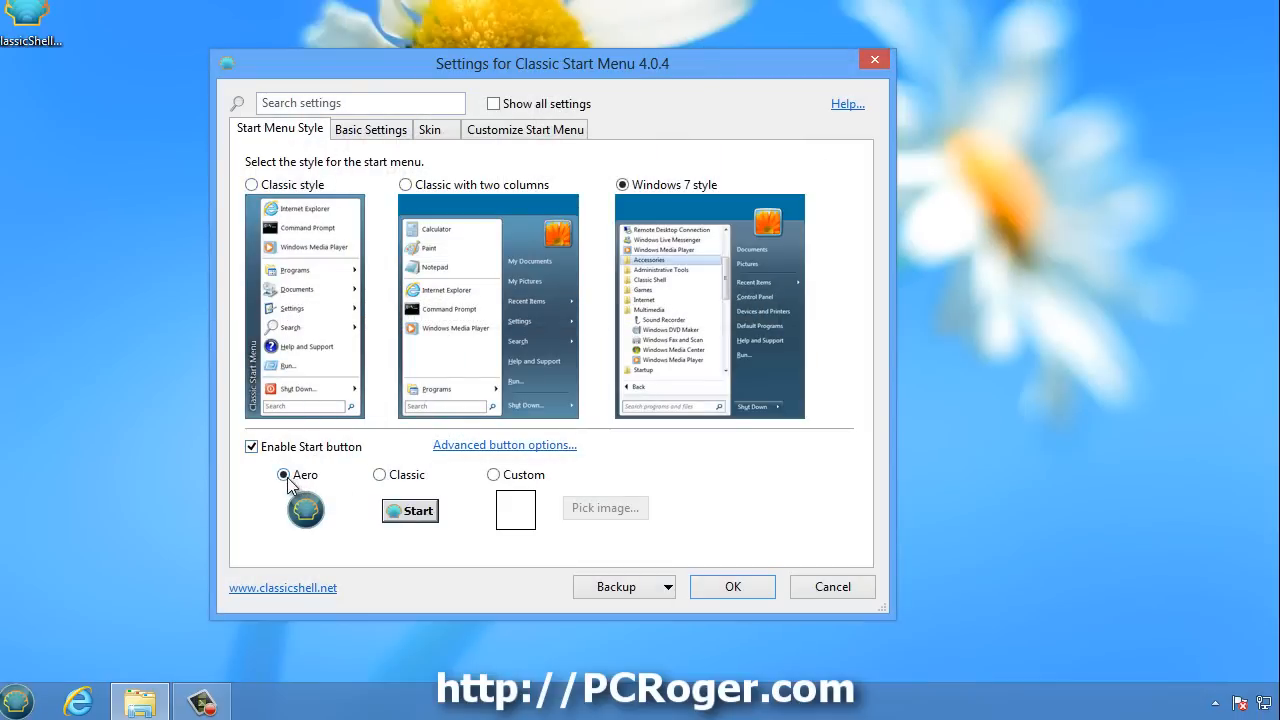
{"action": "left_click", "coordinate": [379, 474]}
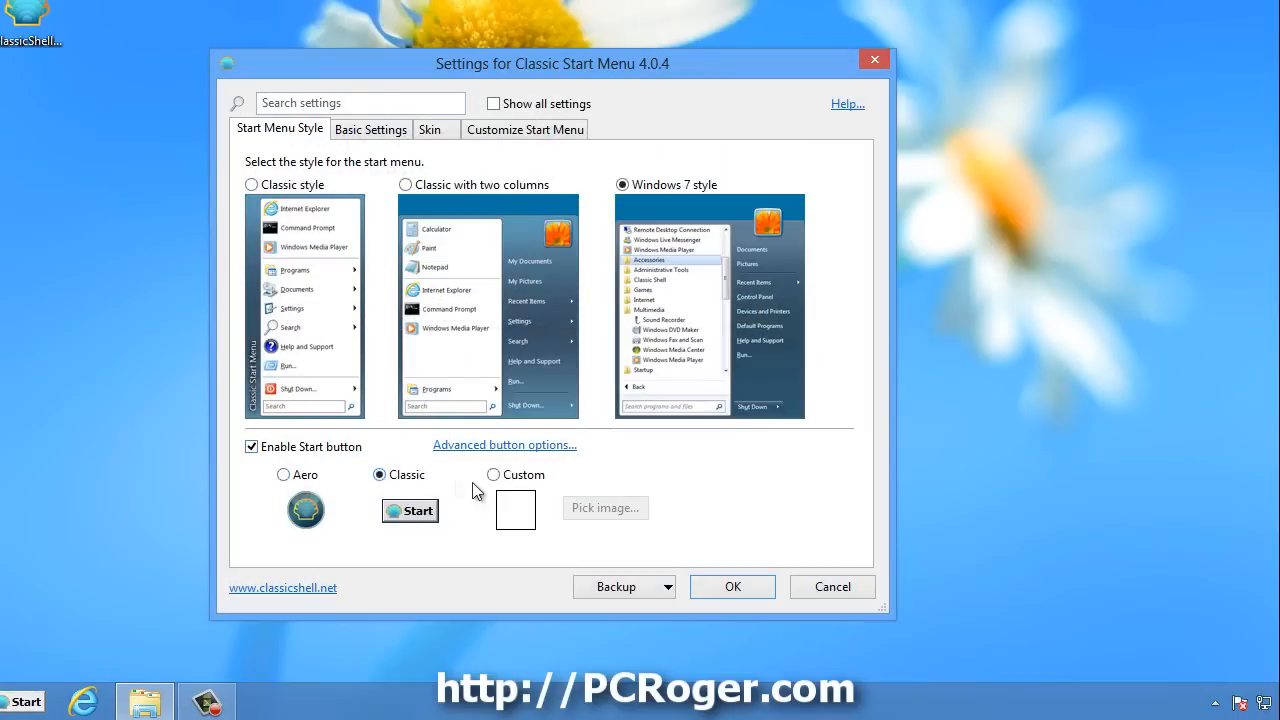
{"action": "left_click", "coordinate": [284, 474]}
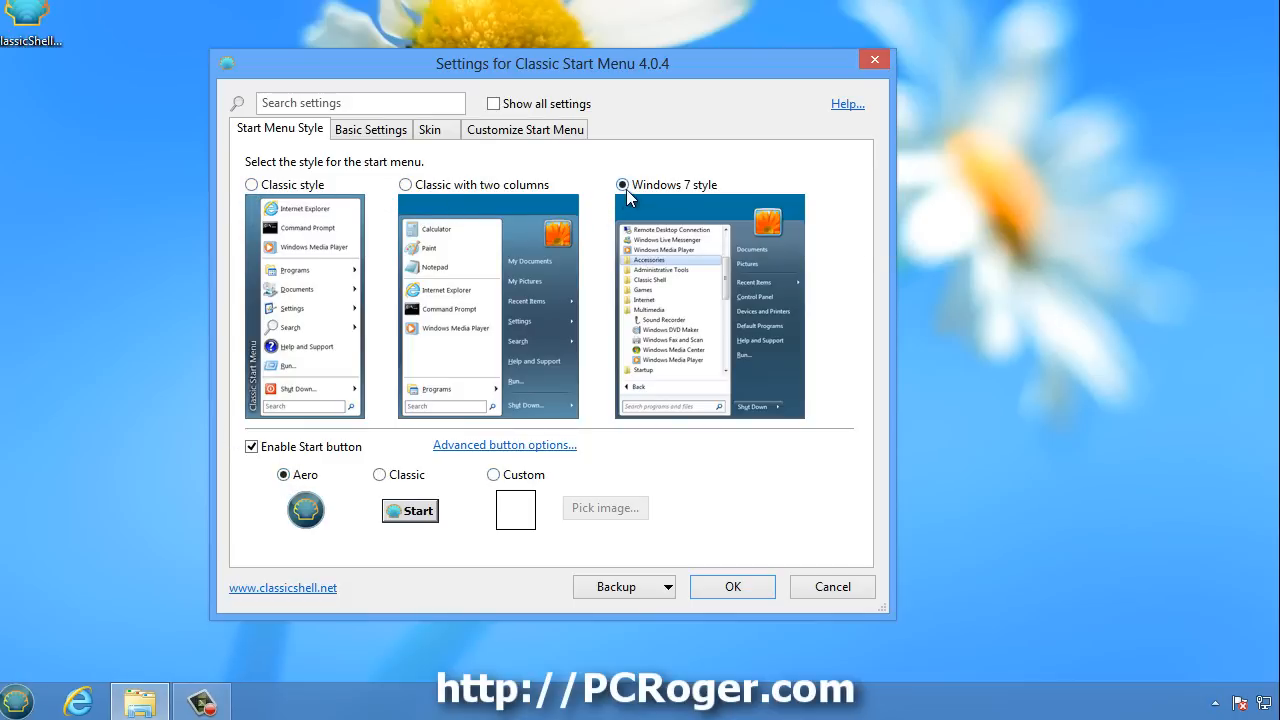
{"action": "left_click", "coordinate": [732, 586]}
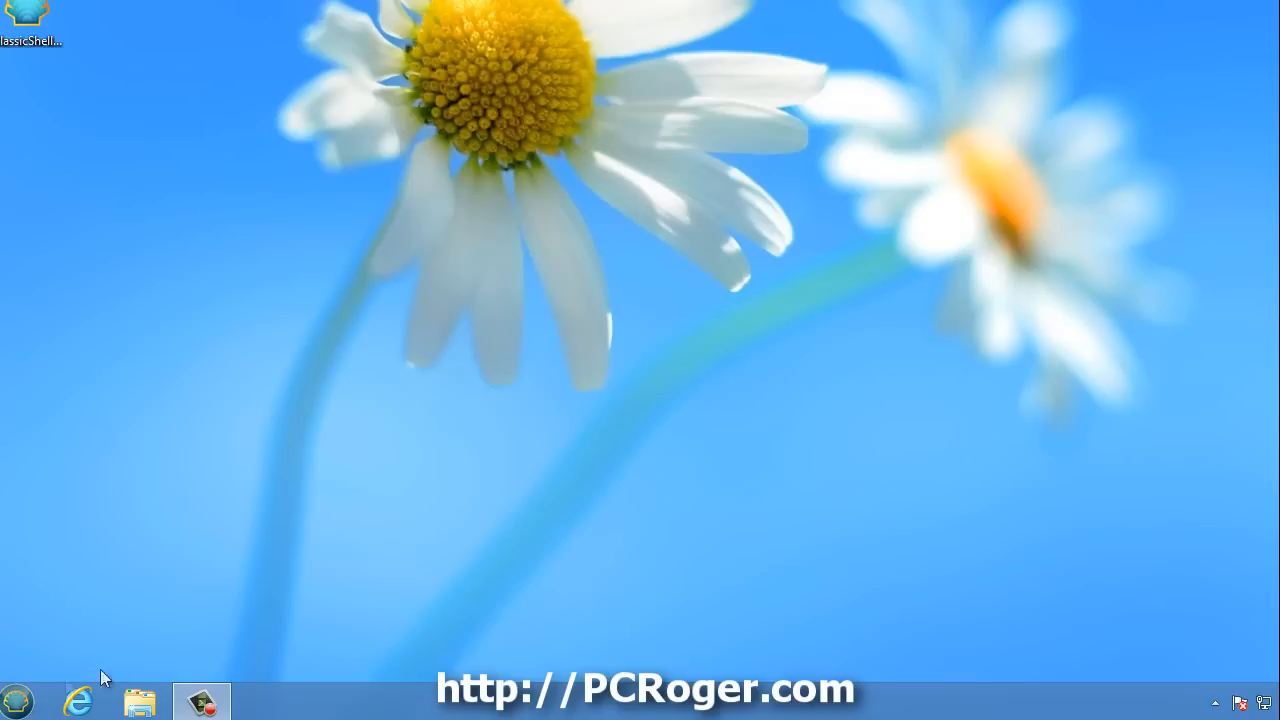
Open the new Start orb menu and expand its Control Panel submenu.
{"action": "left_click", "coordinate": [16, 700]}
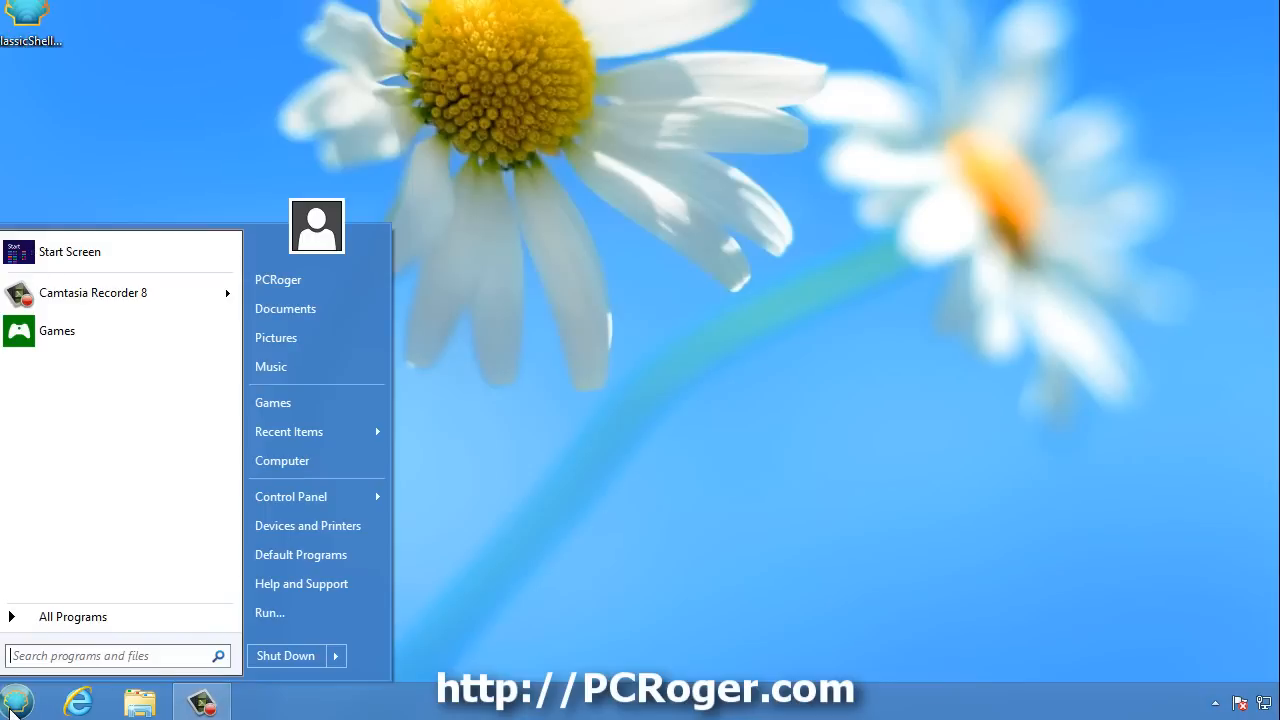
{"action": "mouse_move", "coordinate": [291, 496]}
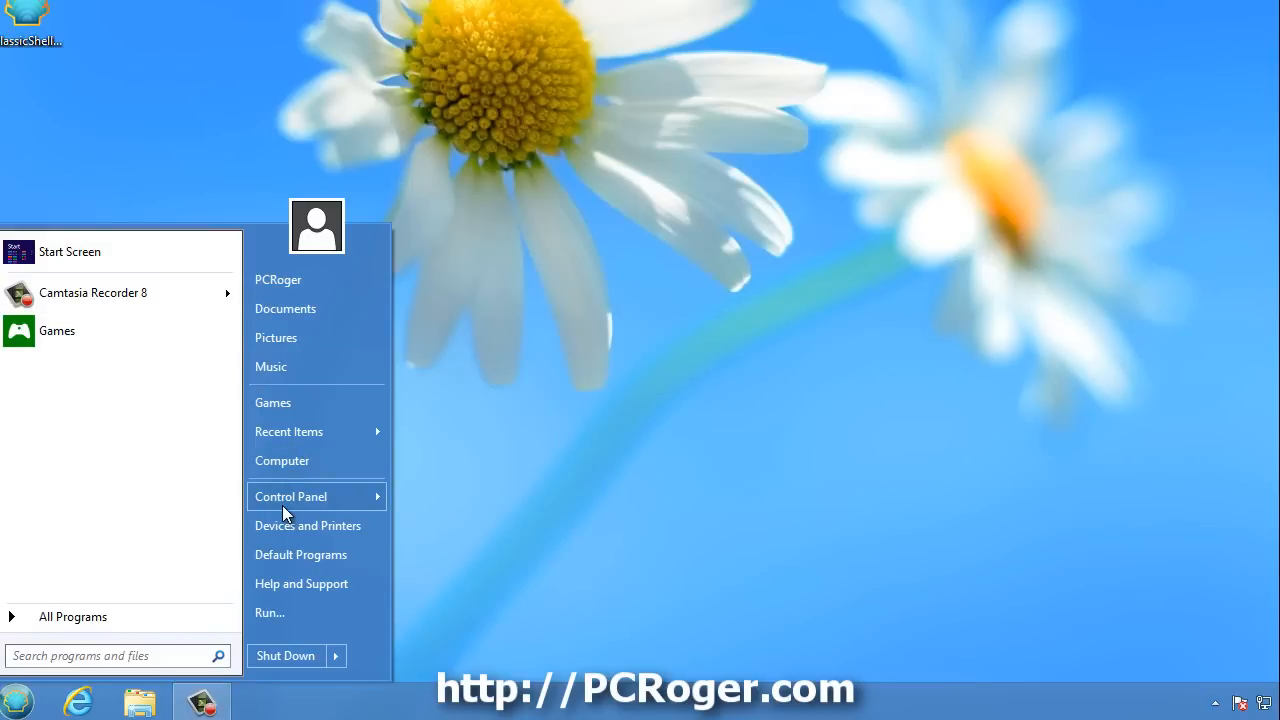
{"action": "left_click", "coordinate": [291, 496]}
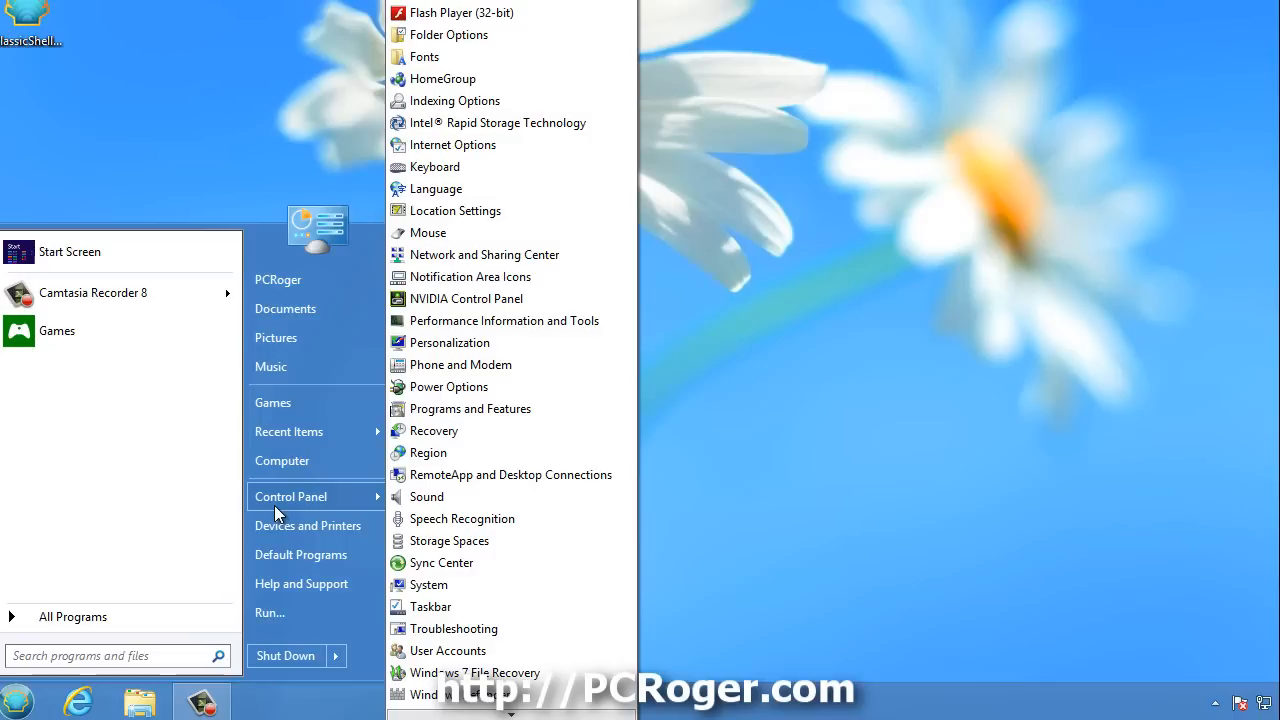
{"action": "mouse_move", "coordinate": [75, 613]}
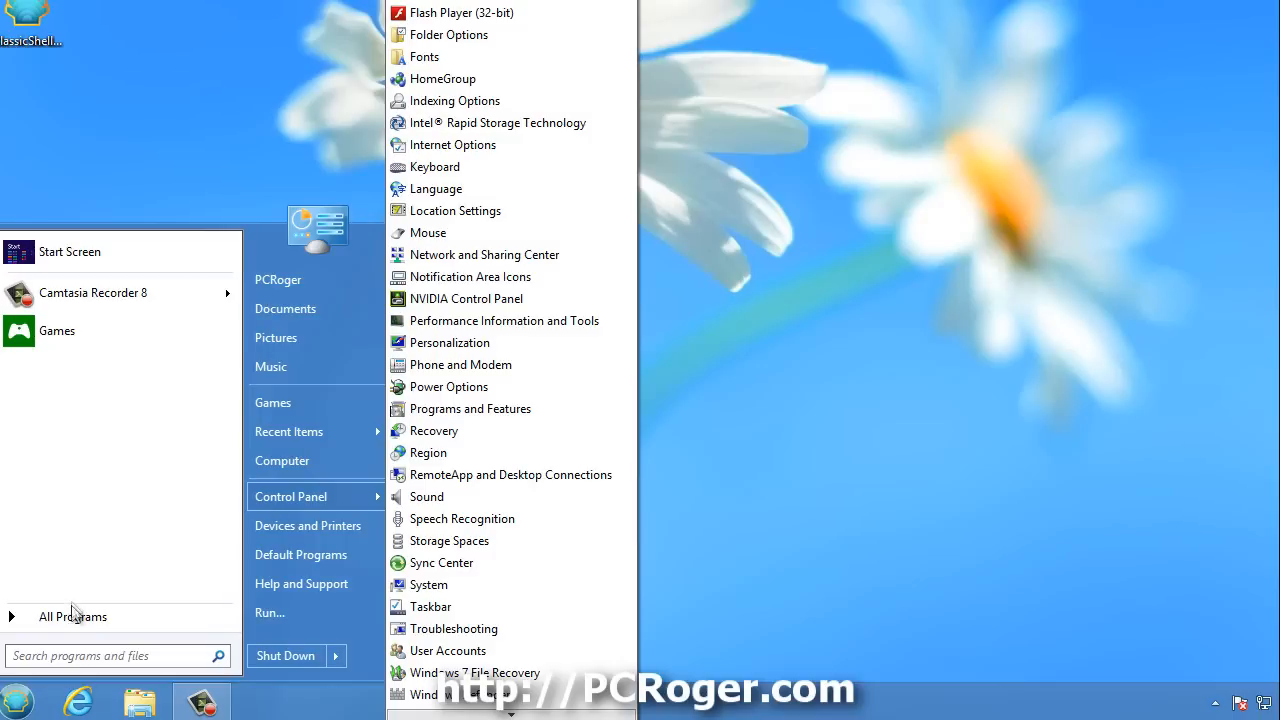